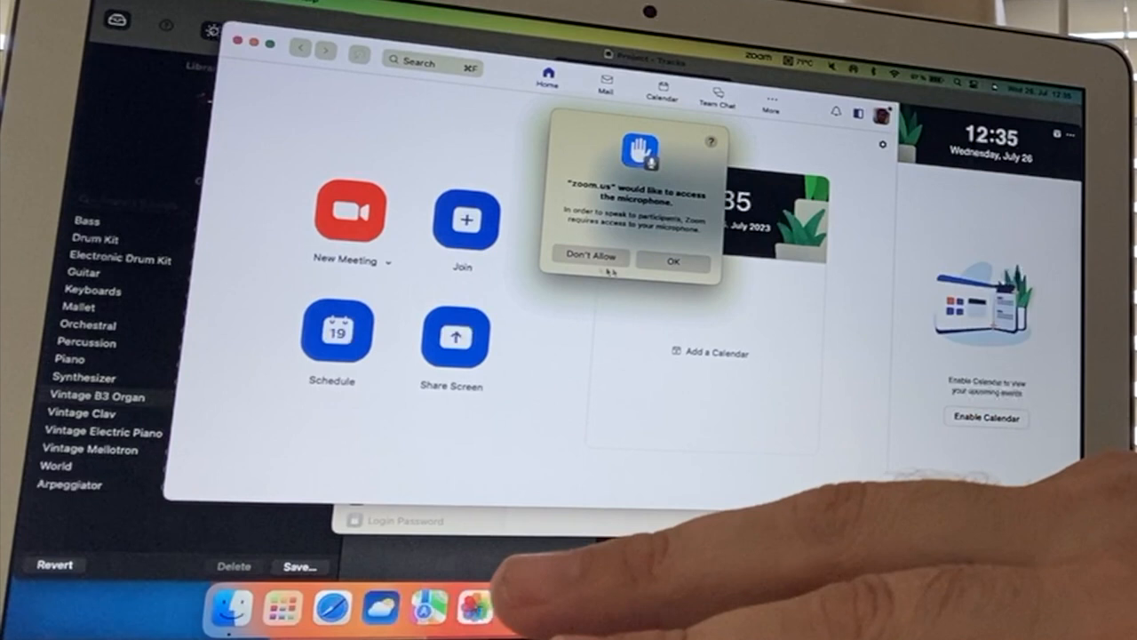
Allow Zoom microphone access, then allow camera access from the Video settings
{"action": "left_click", "coordinate": [674, 259]}
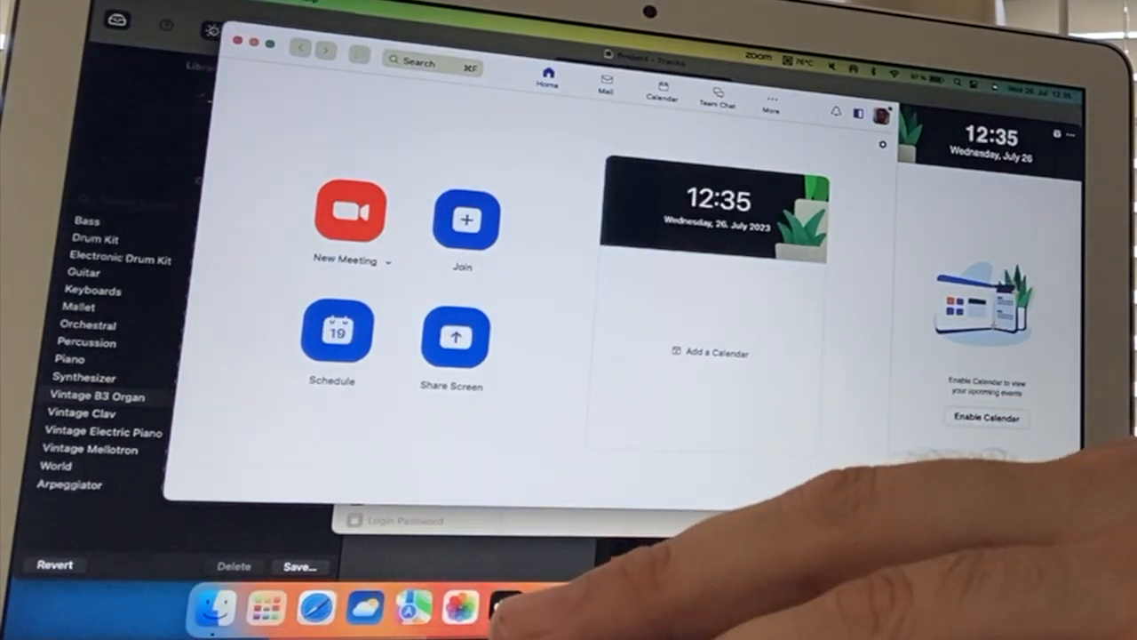
{"action": "left_click", "coordinate": [736, 608]}
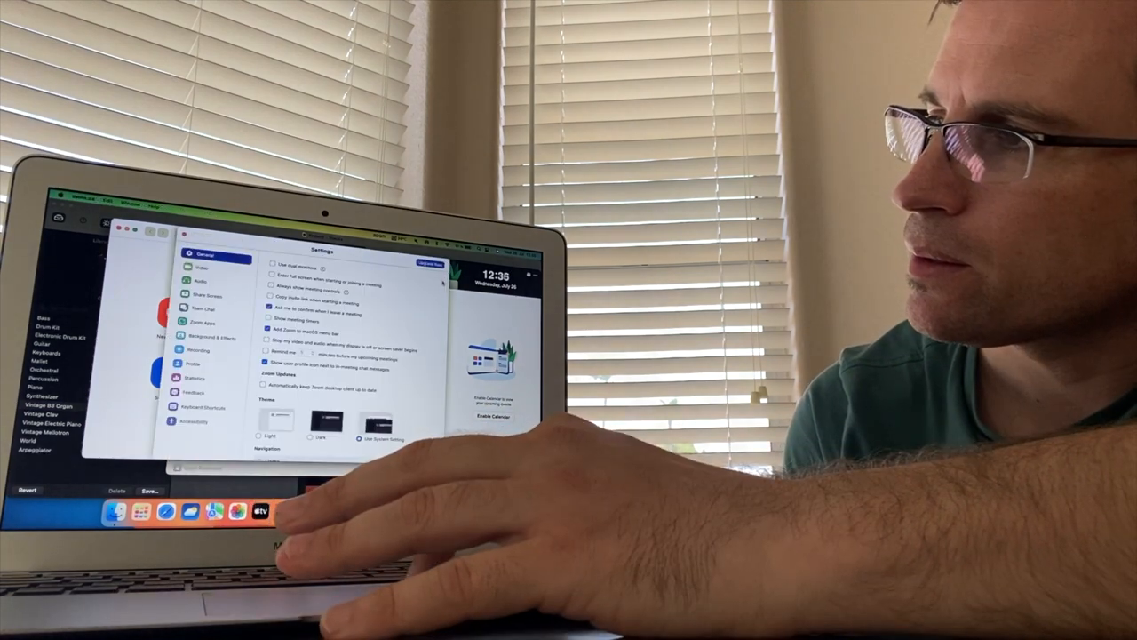
{"action": "left_click", "coordinate": [203, 266]}
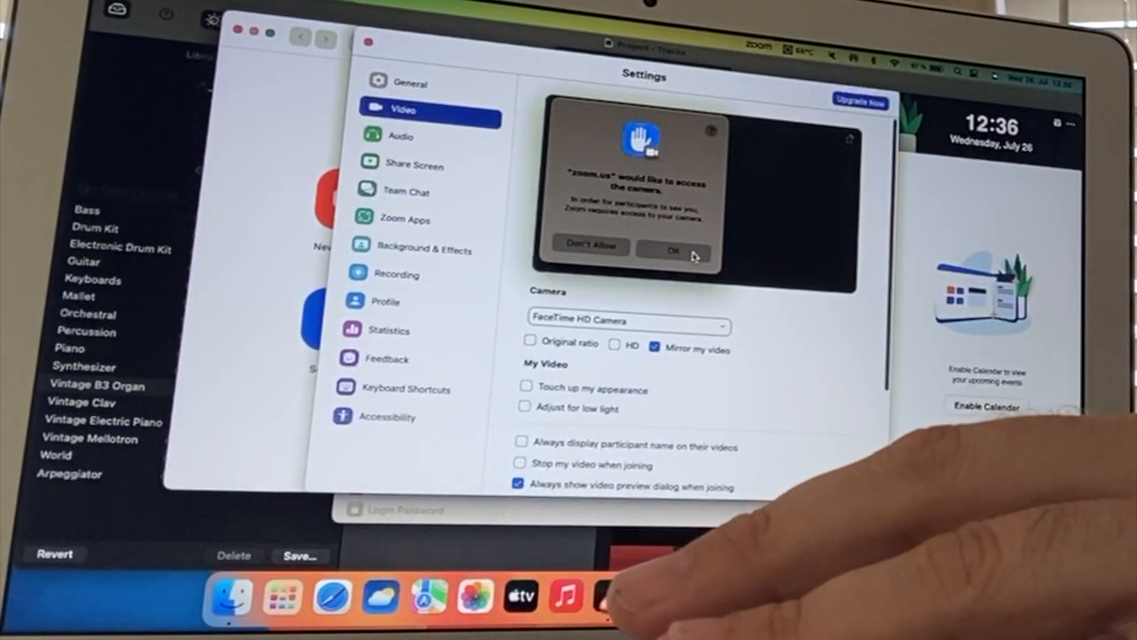
{"action": "left_click", "coordinate": [672, 249]}
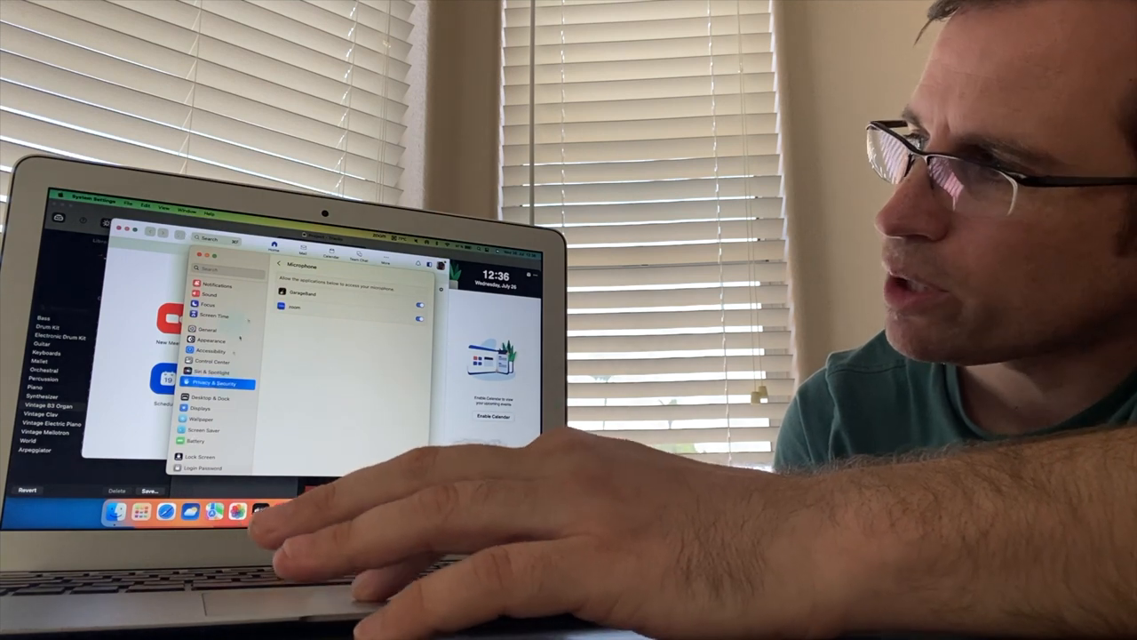
Show the Microphone privacy list with Zoom switched on
{"action": "left_click", "coordinate": [279, 266]}
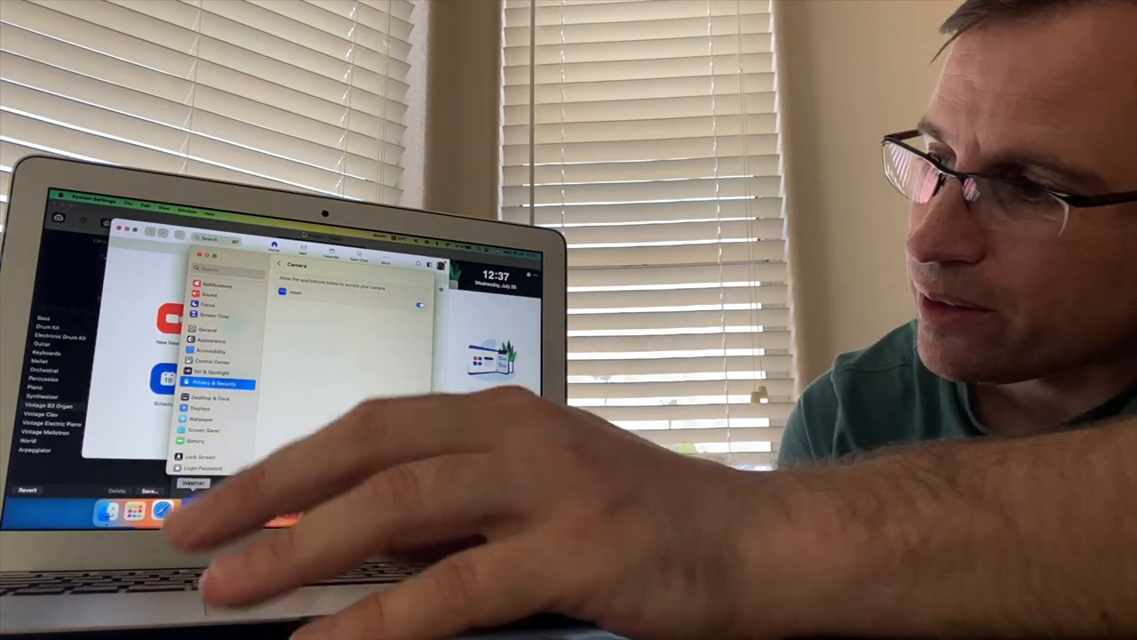
Show the Camera privacy list with Zoom switched on
{"action": "left_click", "coordinate": [195, 508]}
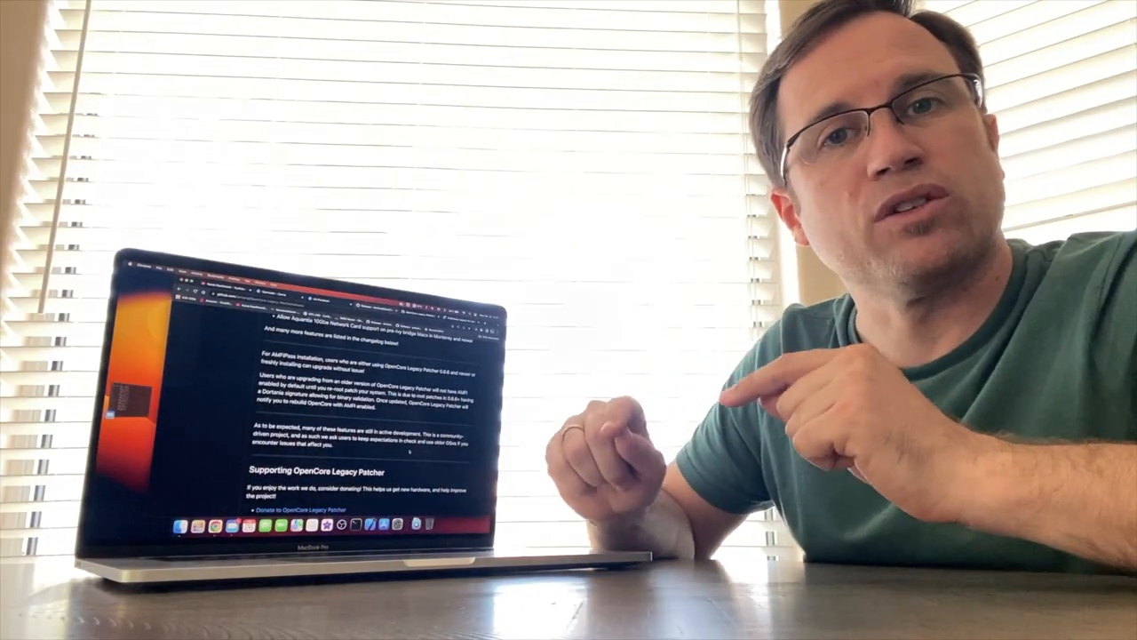
Scroll the OCLP release page down to the Full Changelog section
{"action": "scroll", "scroll_direction": "down", "scroll_amount": 3}
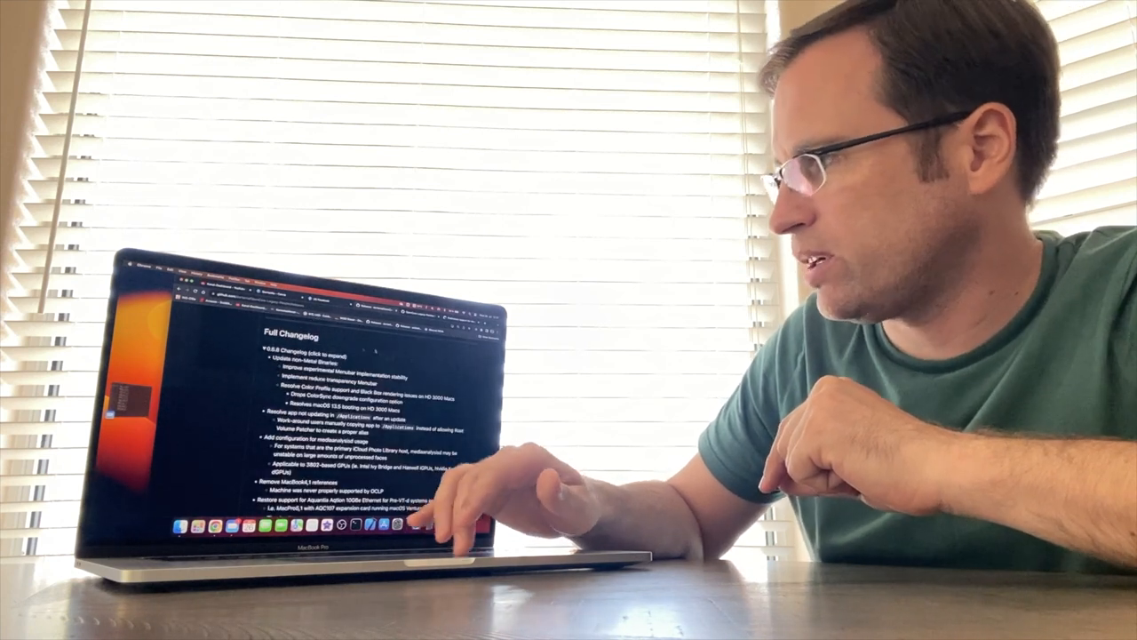
{"action": "scroll", "scroll_direction": "down", "scroll_amount": 3}
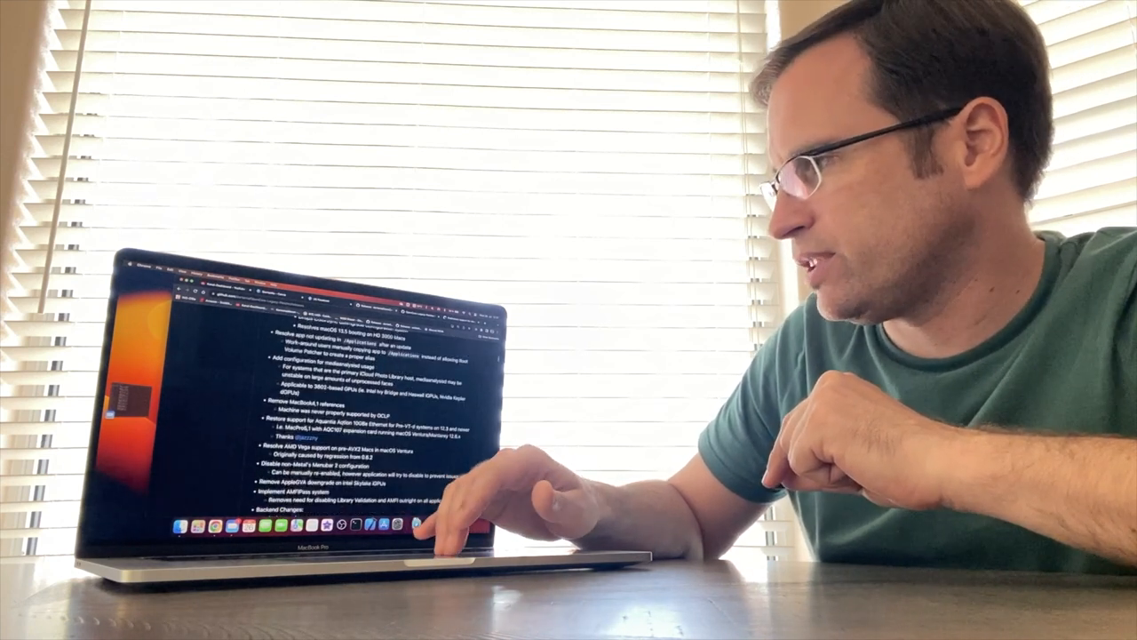
{"action": "scroll", "scroll_direction": "down", "scroll_amount": 3}
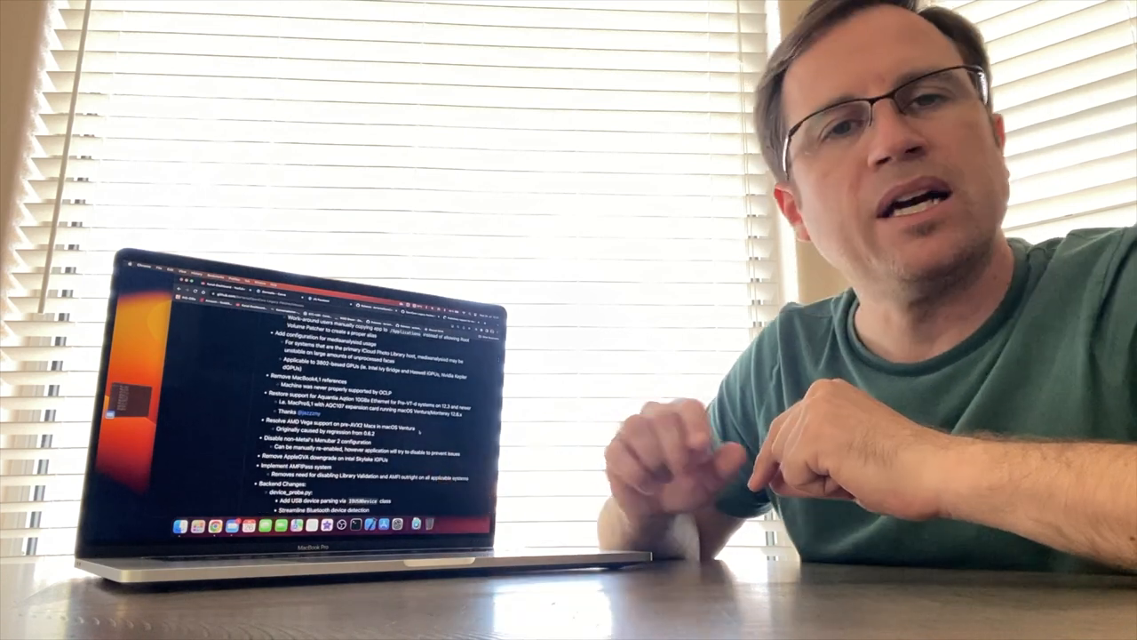